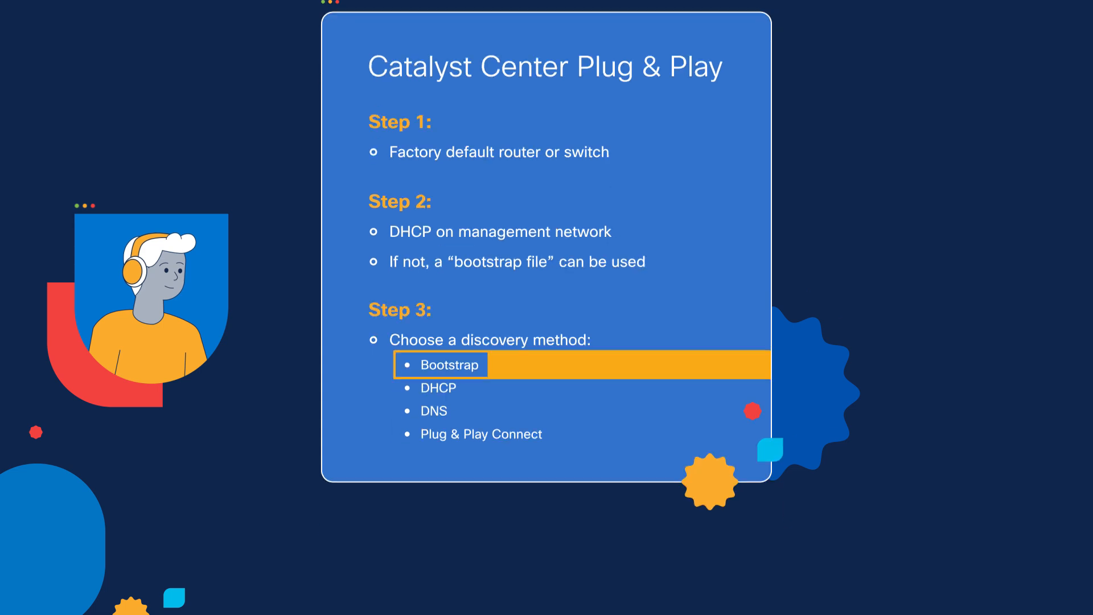
click(448, 364)
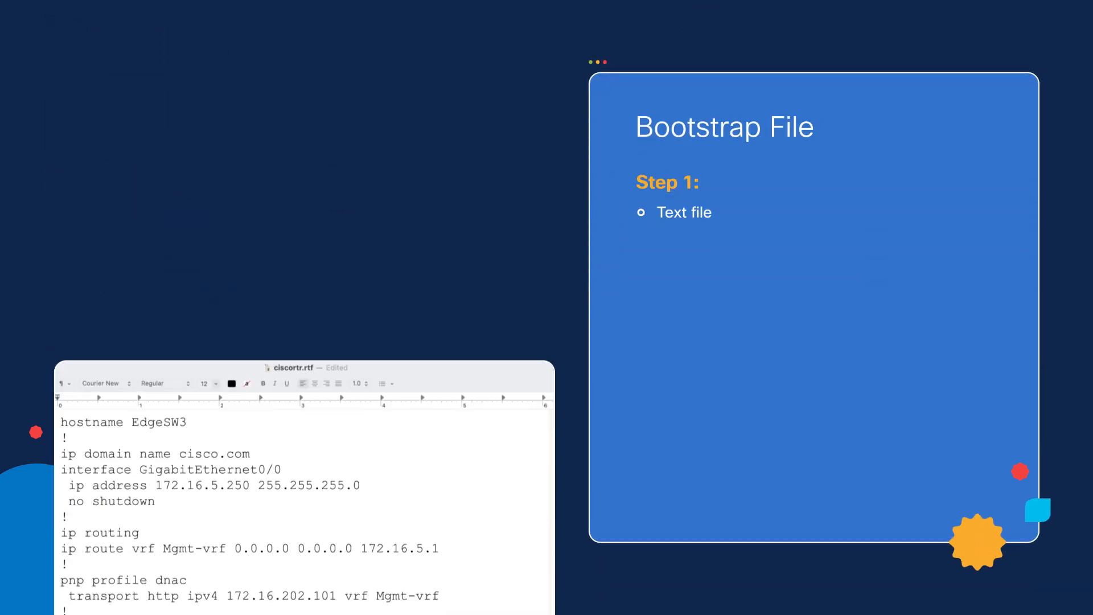